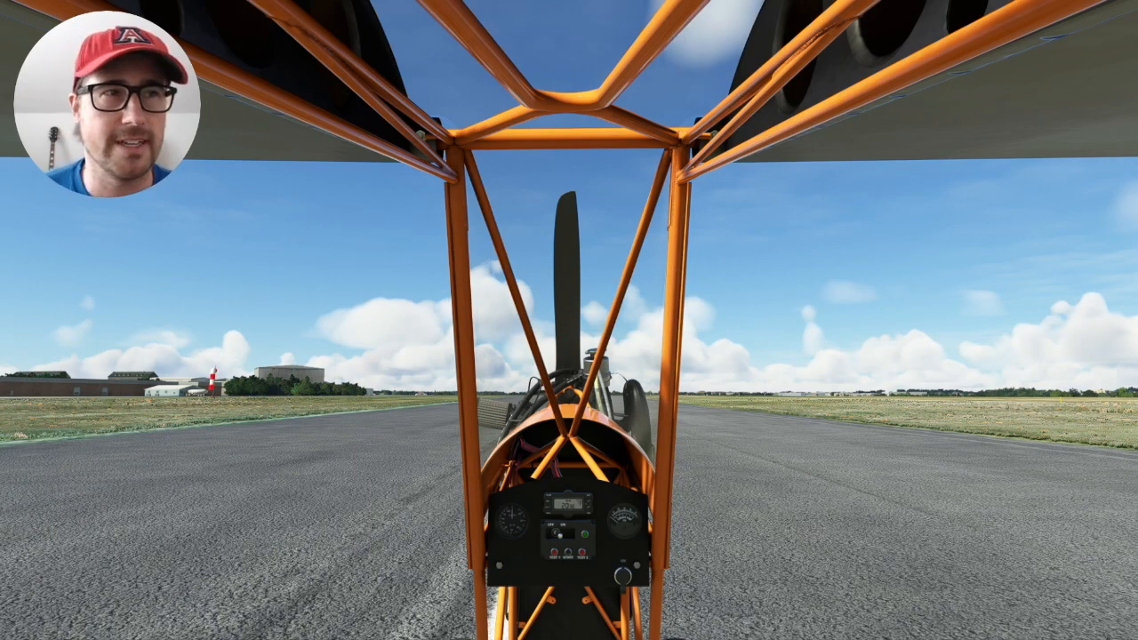
pyautogui.moveTo(569, 18)
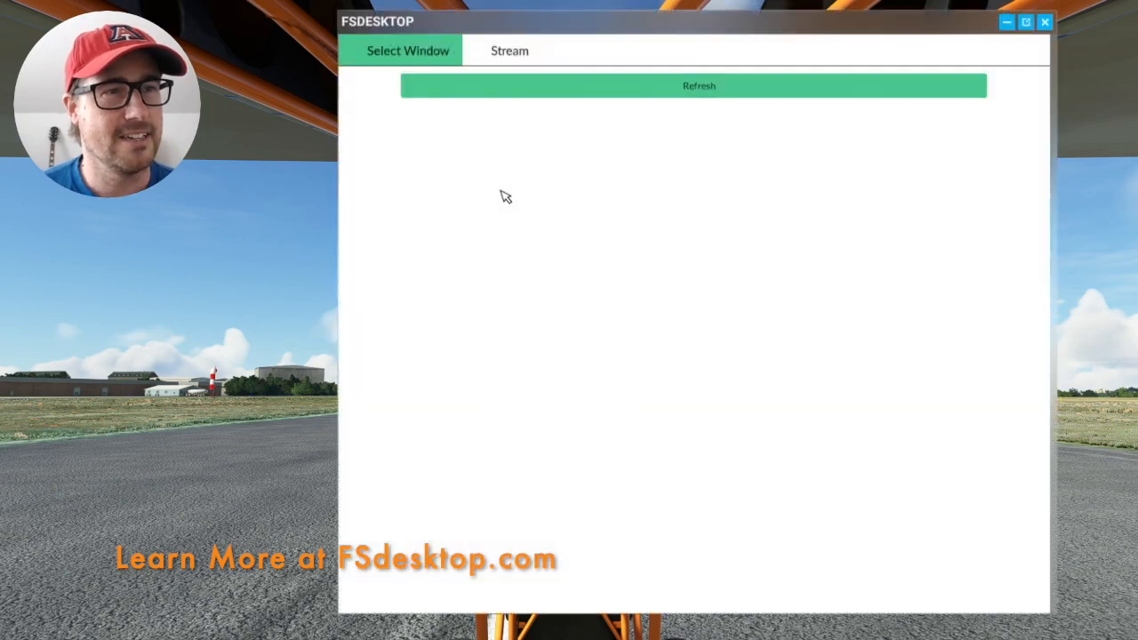
# Refresh FSDesktop's window list to show thumbnails of open desktop windows, including vPilot
pyautogui.click(699, 86)
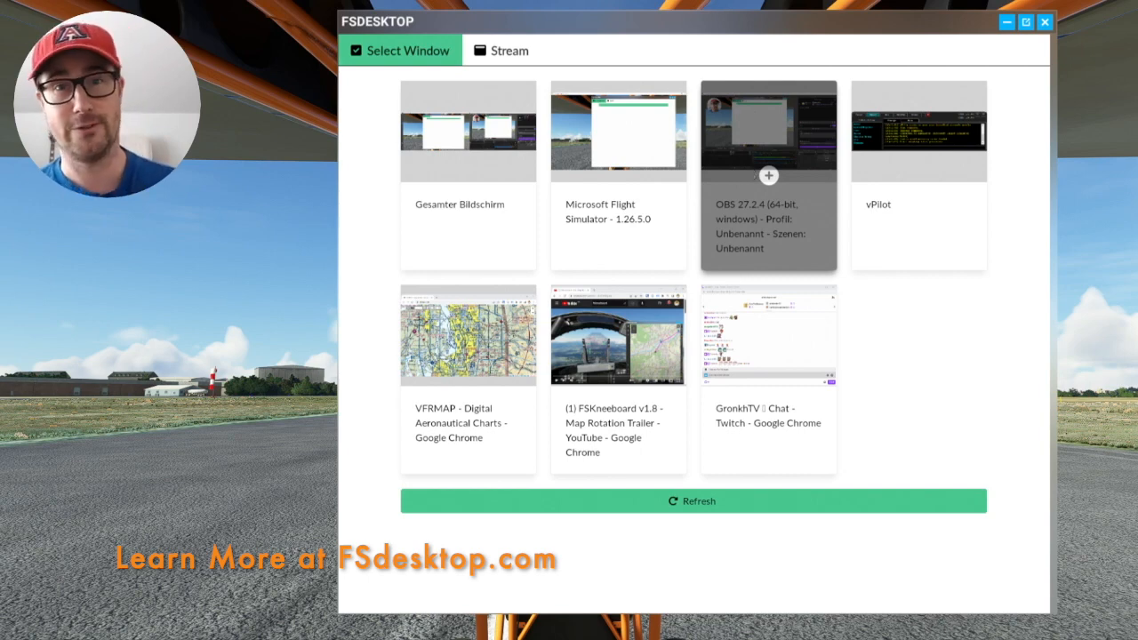
pyautogui.moveTo(918, 177)
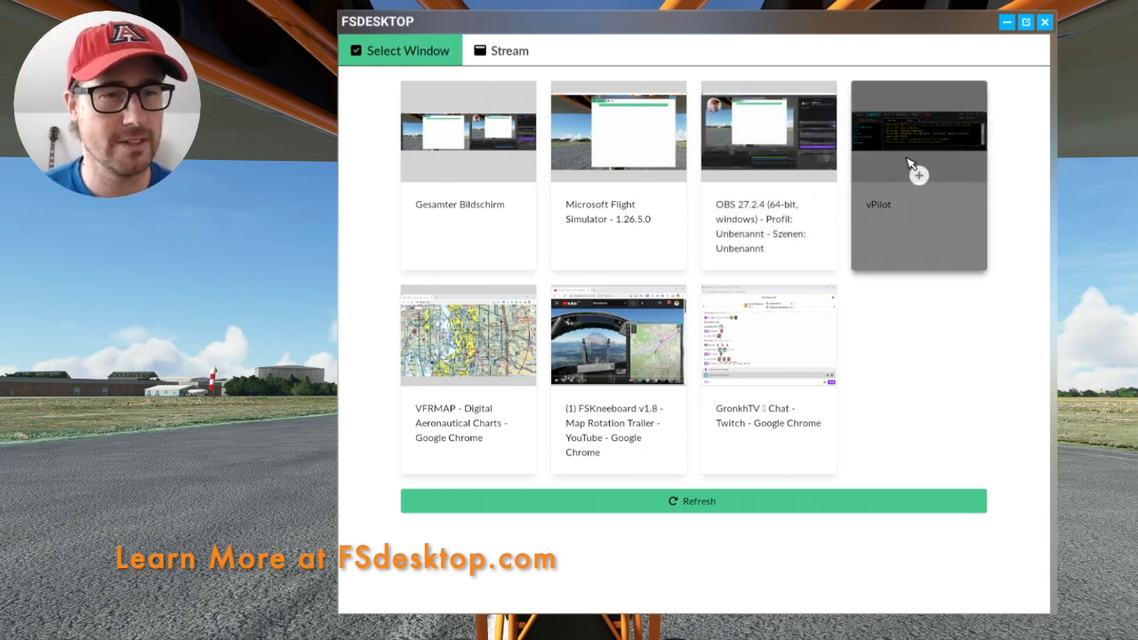
pyautogui.moveTo(468, 335)
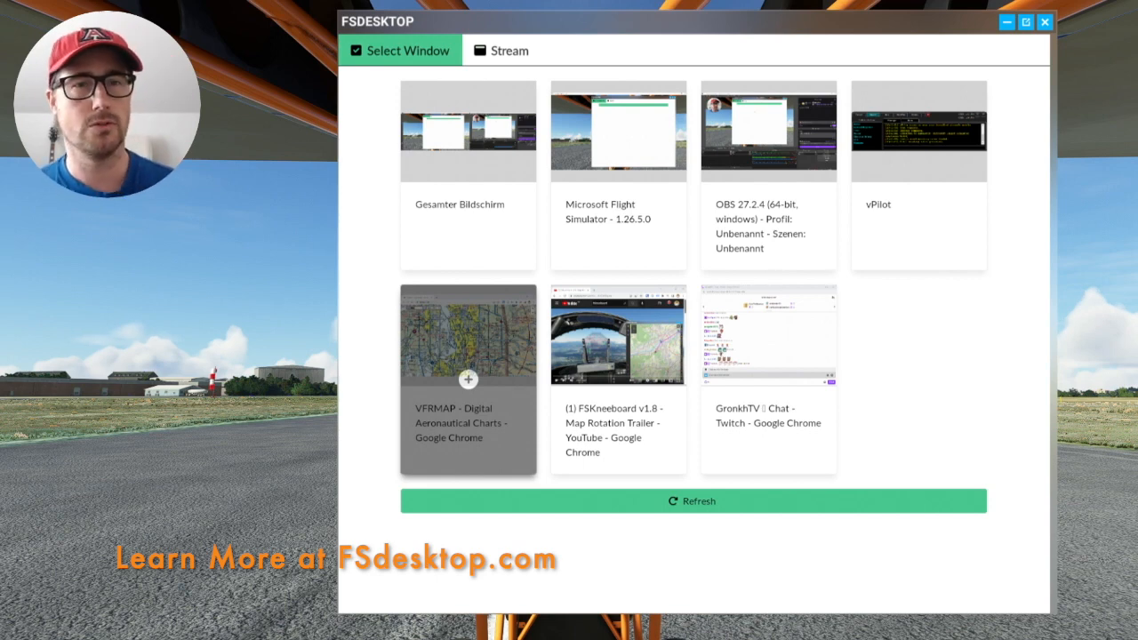
pyautogui.moveTo(925, 140)
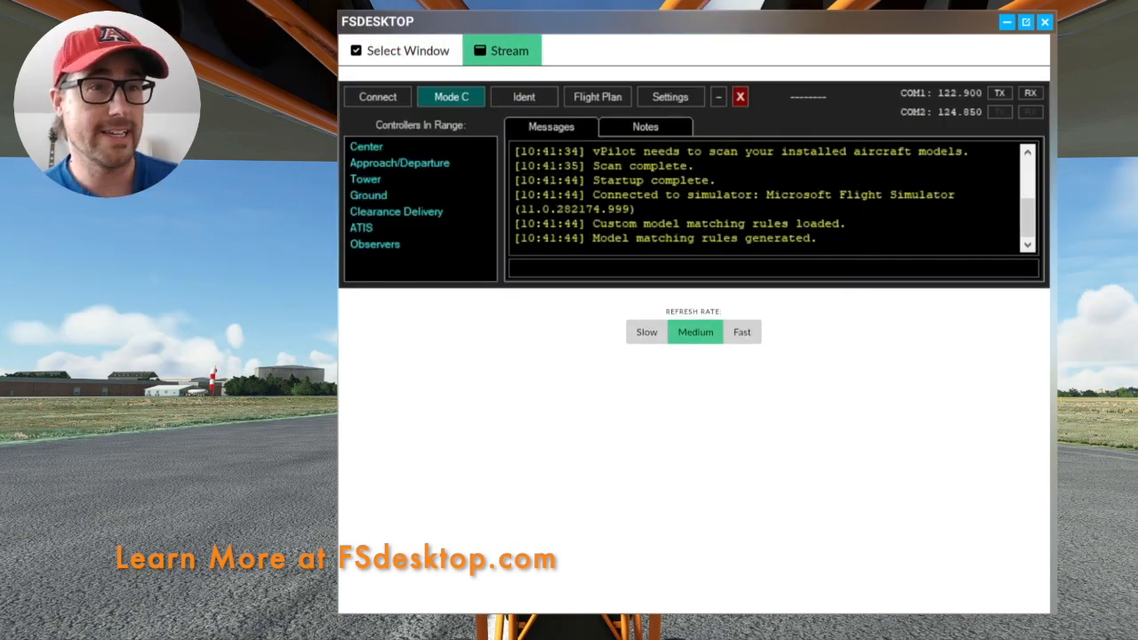
pyautogui.moveTo(833, 259)
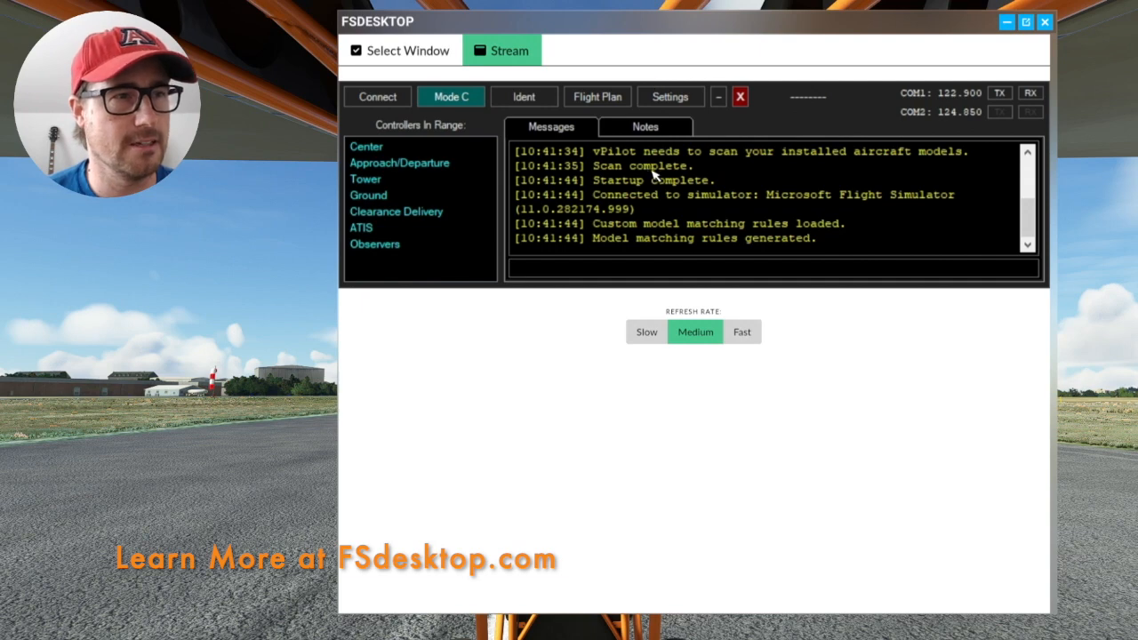
pyautogui.moveTo(654, 196)
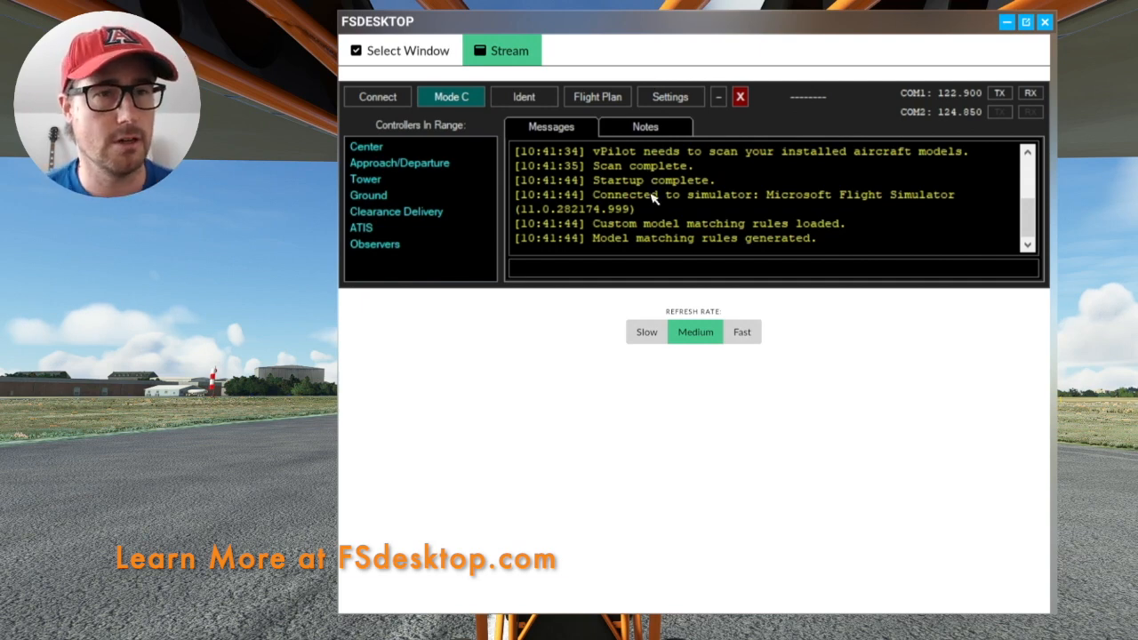
pyautogui.moveTo(654, 199)
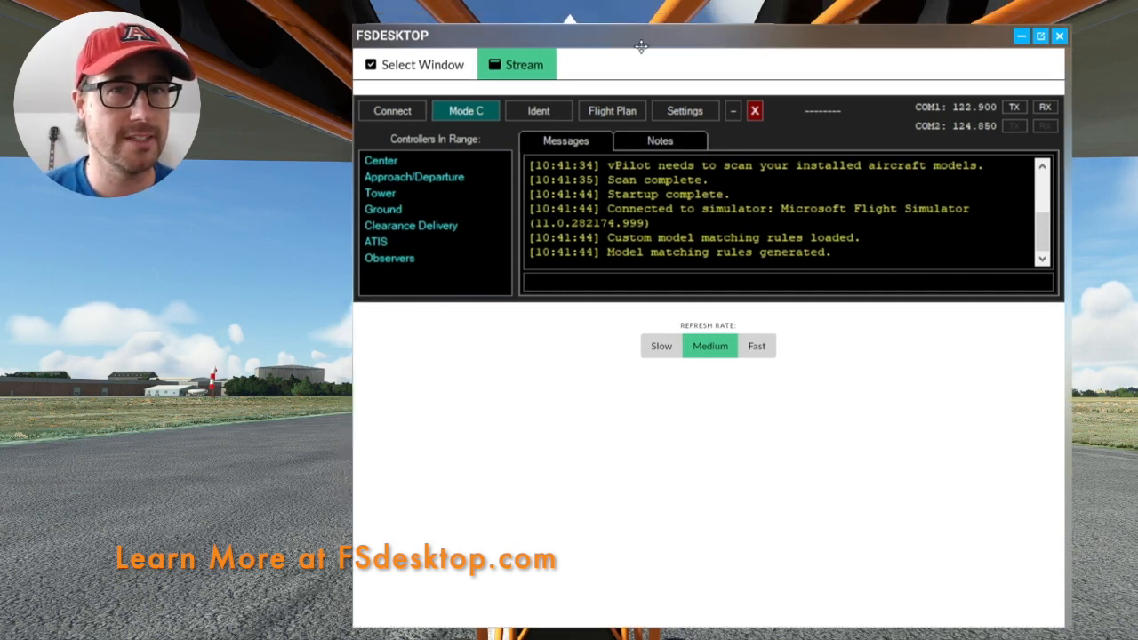
# Drag the vPilot stream panel slightly left in the cockpit view by its title bar
pyautogui.moveTo(641, 46); pyautogui.dragTo(523, 25)
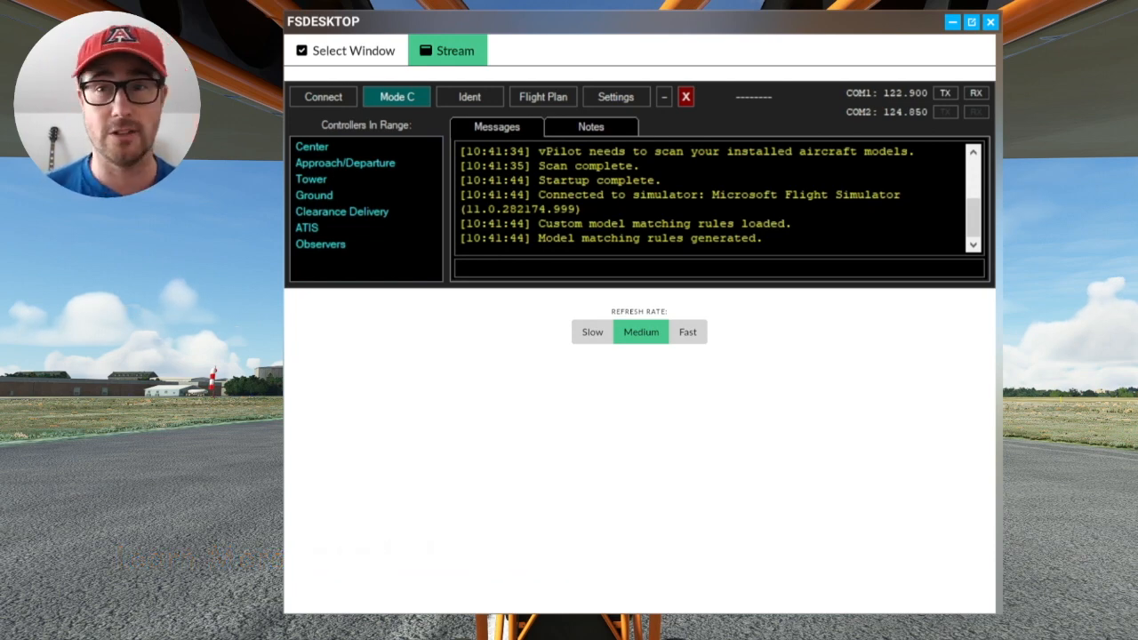
pyautogui.moveTo(499, 140)
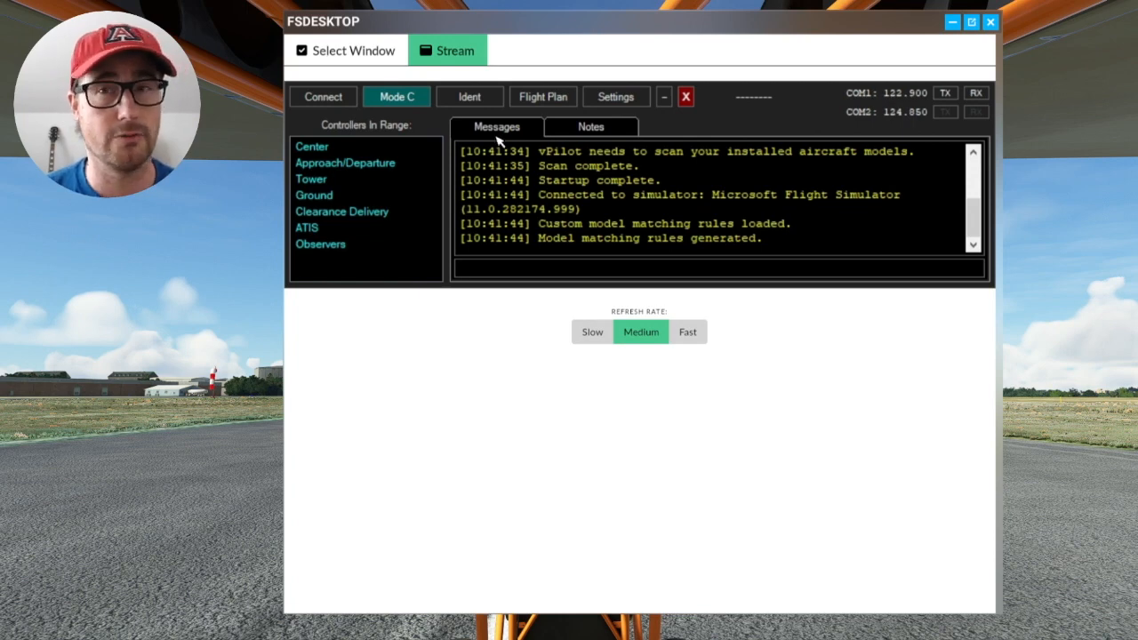
pyautogui.moveTo(469, 96)
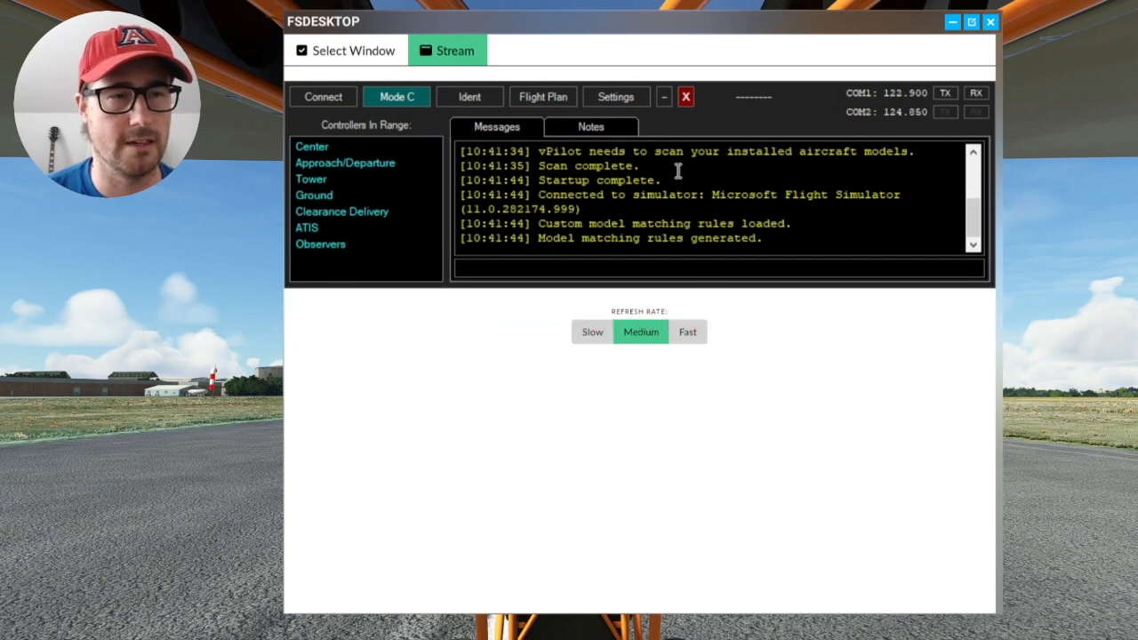
pyautogui.moveTo(463, 140)
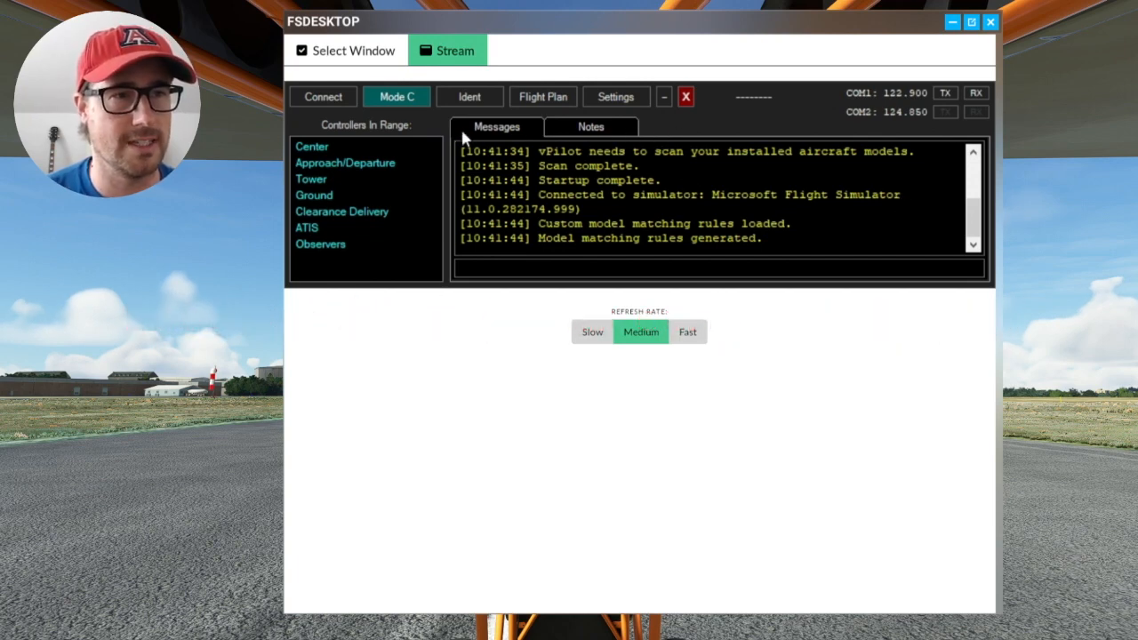
pyautogui.moveTo(761, 164)
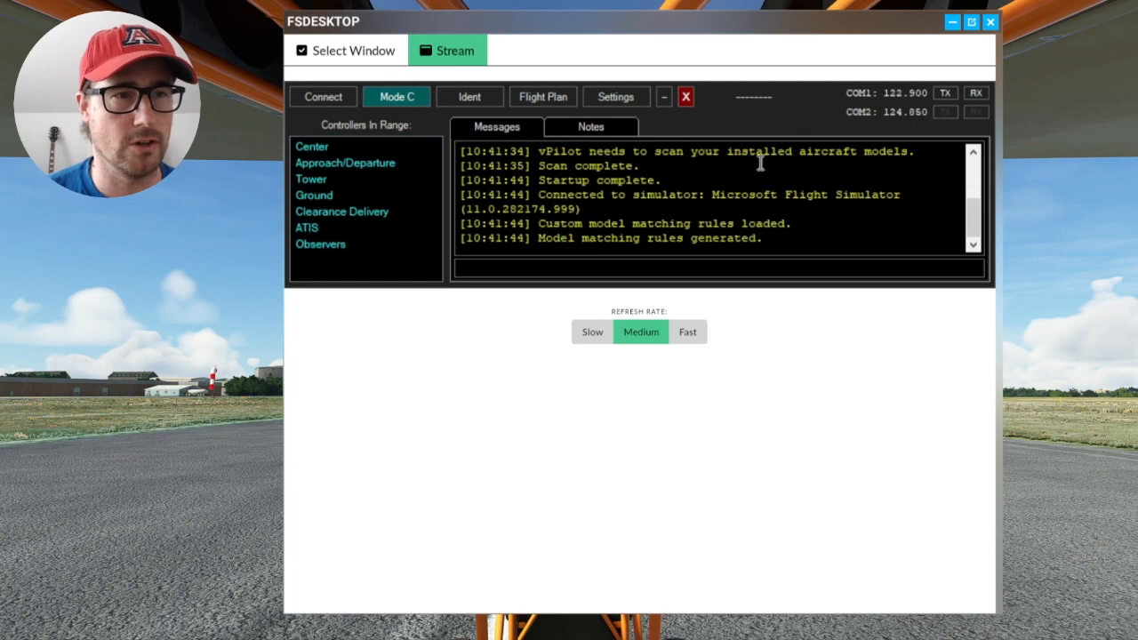
pyautogui.moveTo(761, 164)
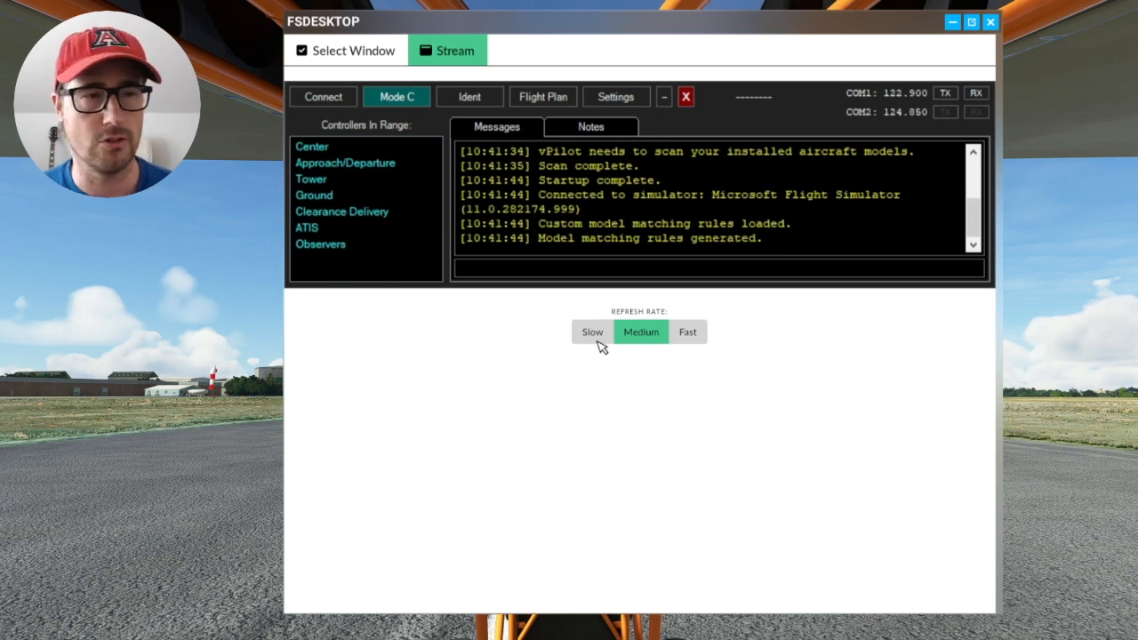
# Set the stream refresh rate to Slow then Fast, and return to the window list
pyautogui.click(592, 333)
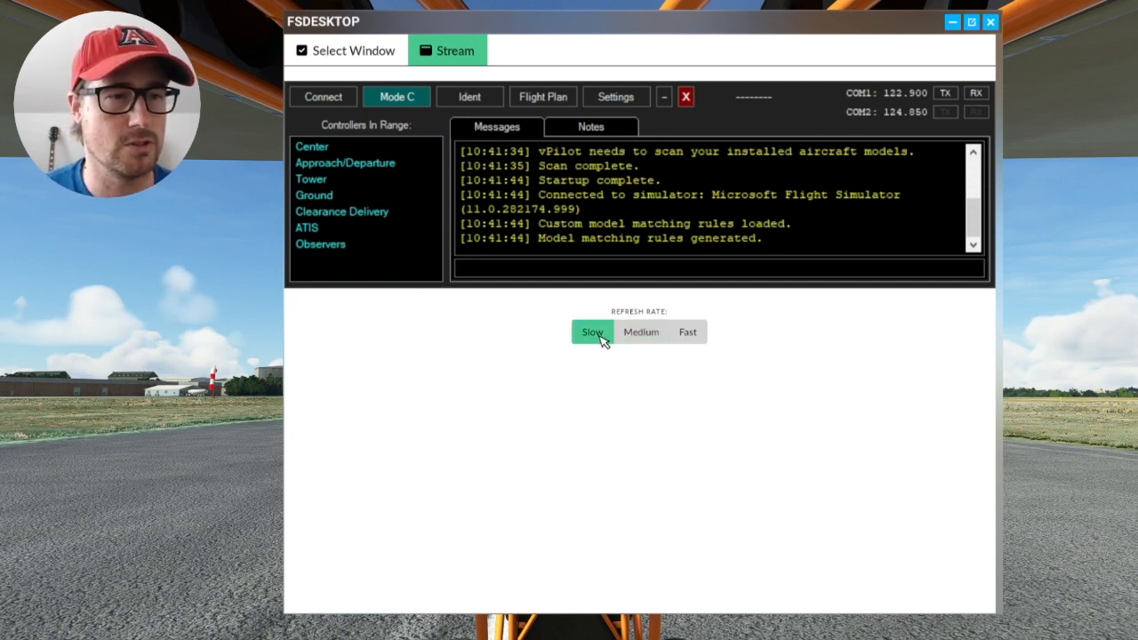
pyautogui.moveTo(572, 169)
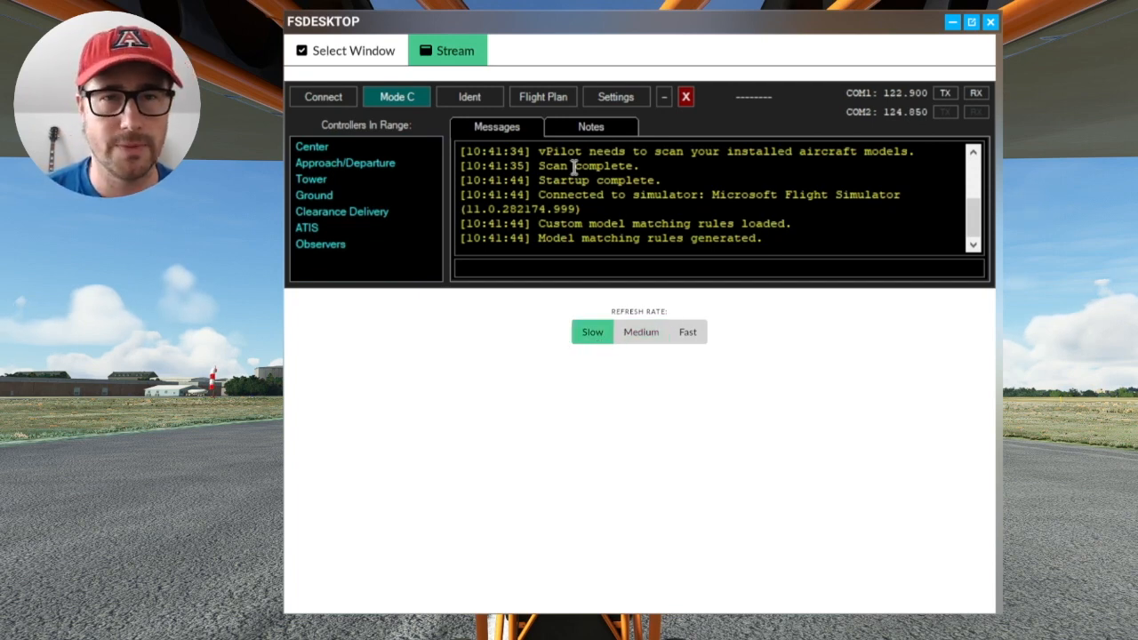
pyautogui.moveTo(631, 217)
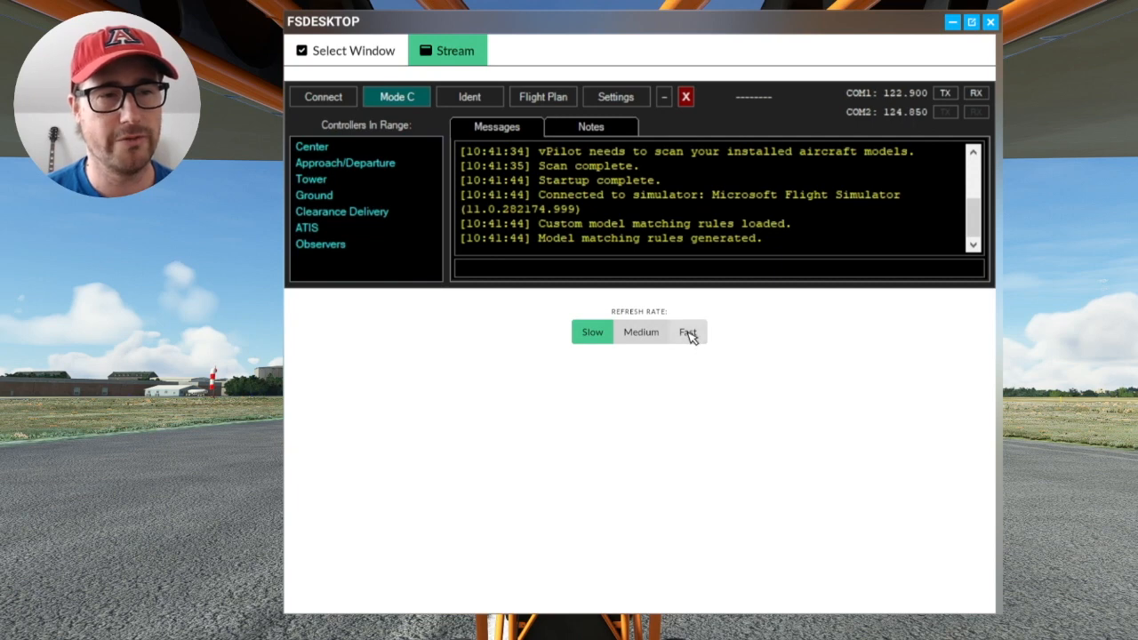
pyautogui.click(686, 333)
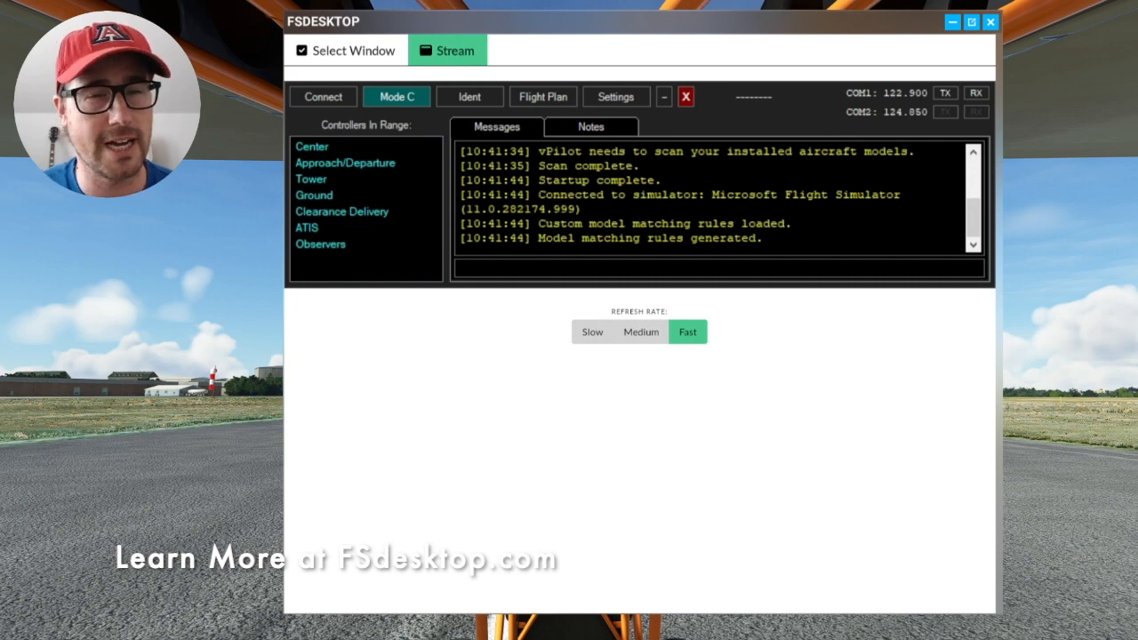
pyautogui.click(345, 50)
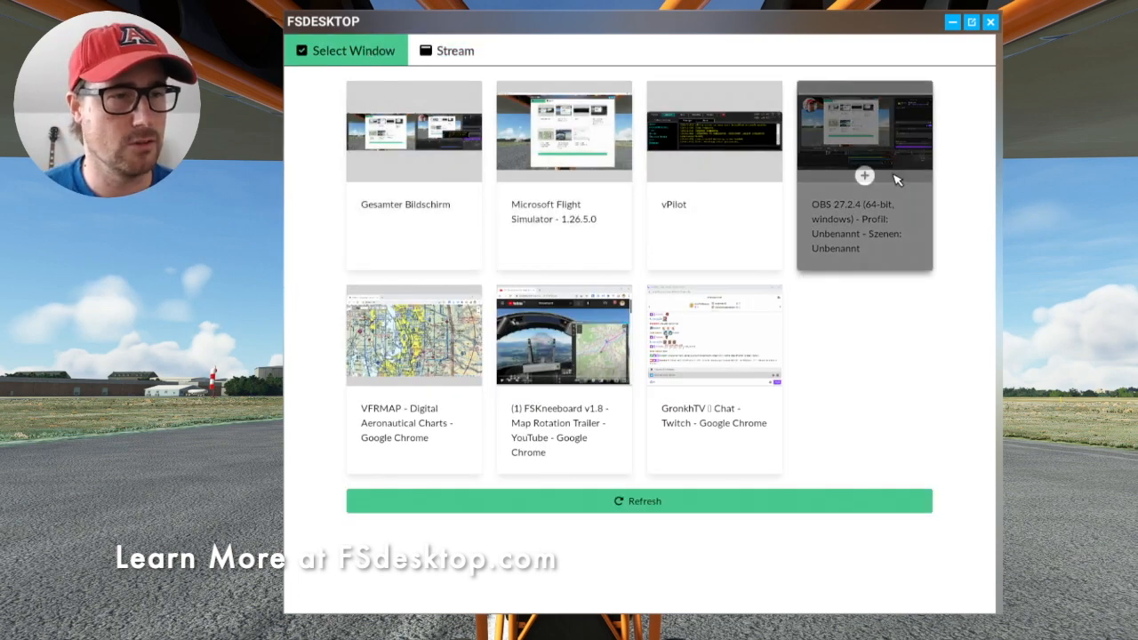
pyautogui.moveTo(565, 336)
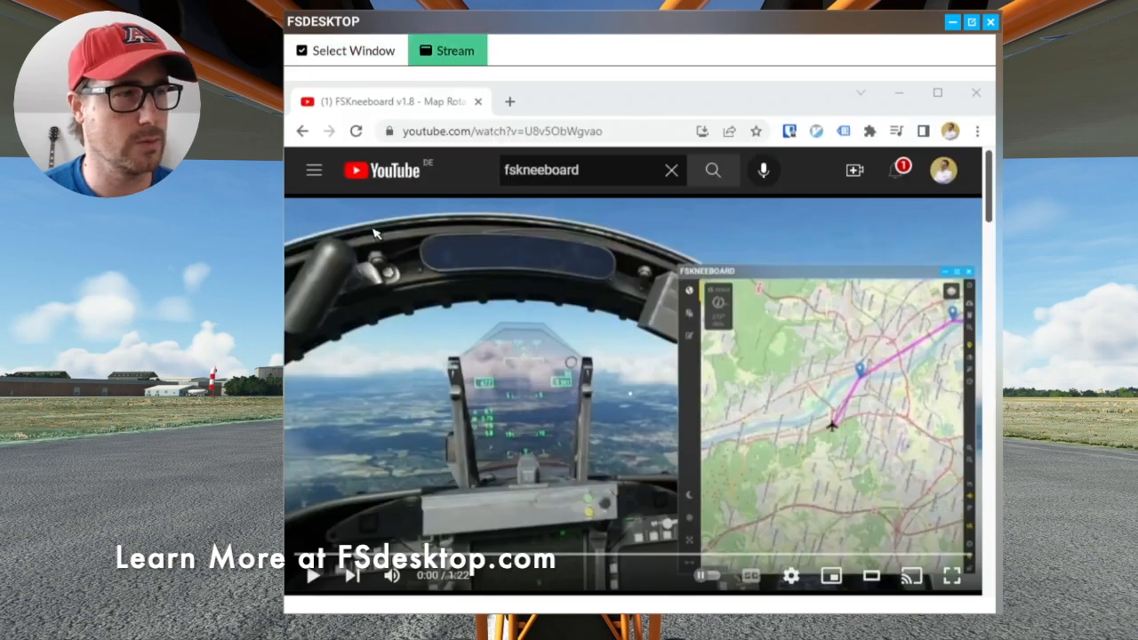
pyautogui.moveTo(1071, 224)
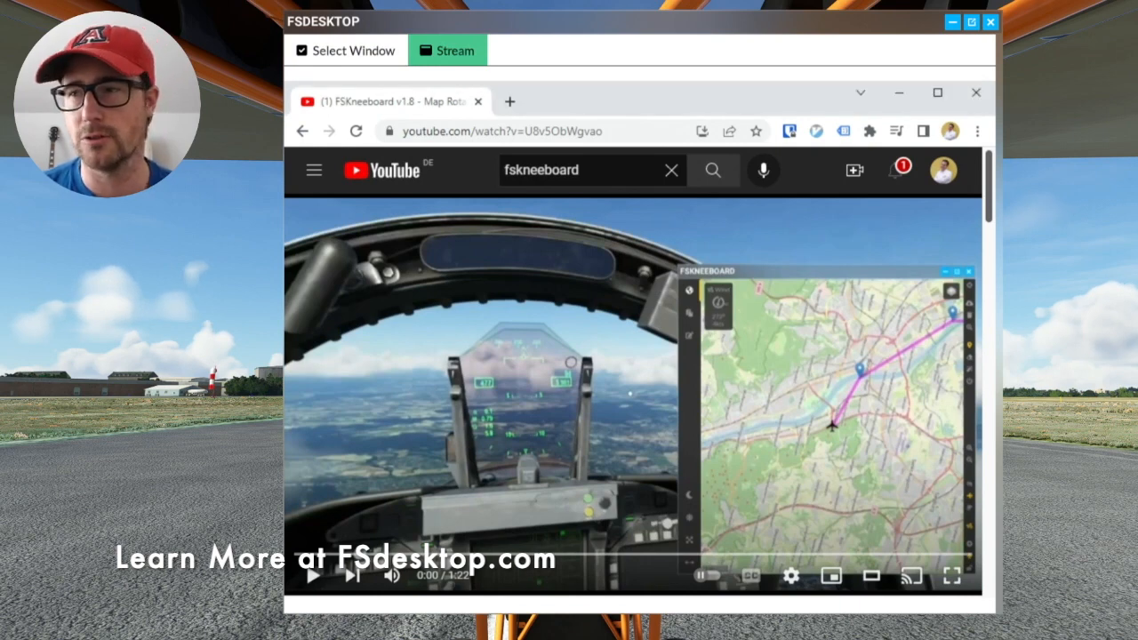
pyautogui.moveTo(679, 106)
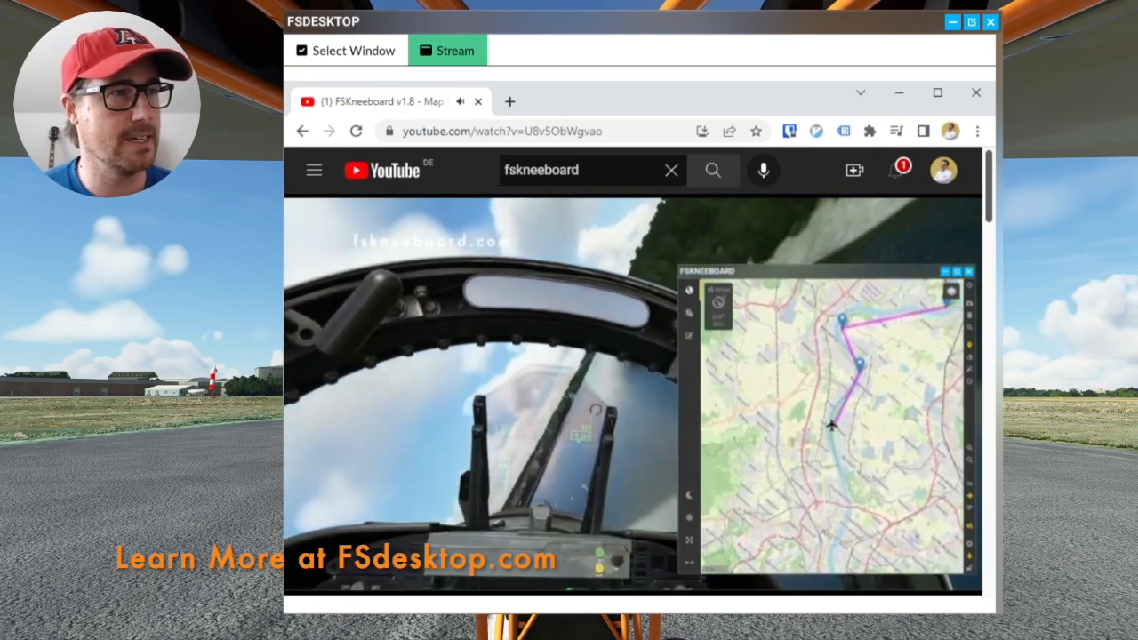
# Toggle playback of the streamed YouTube FSKneeboard trailer from inside the panel
pyautogui.click(633, 395)
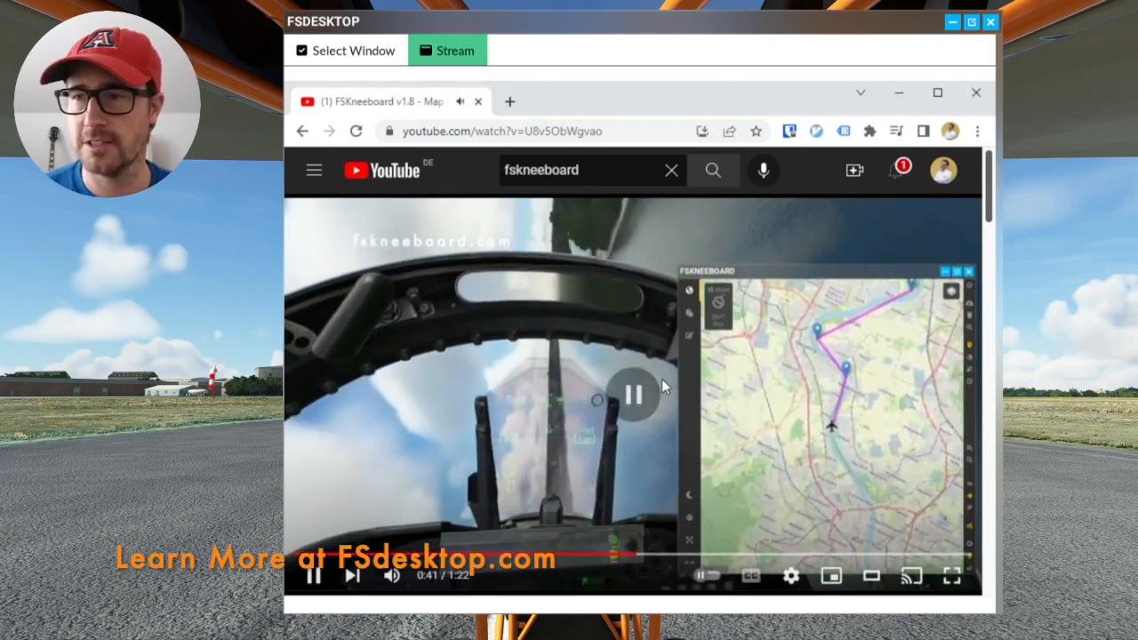
# Return to the window list before and after streaming the GronkhTV Twitch chat window
pyautogui.click(345, 50)
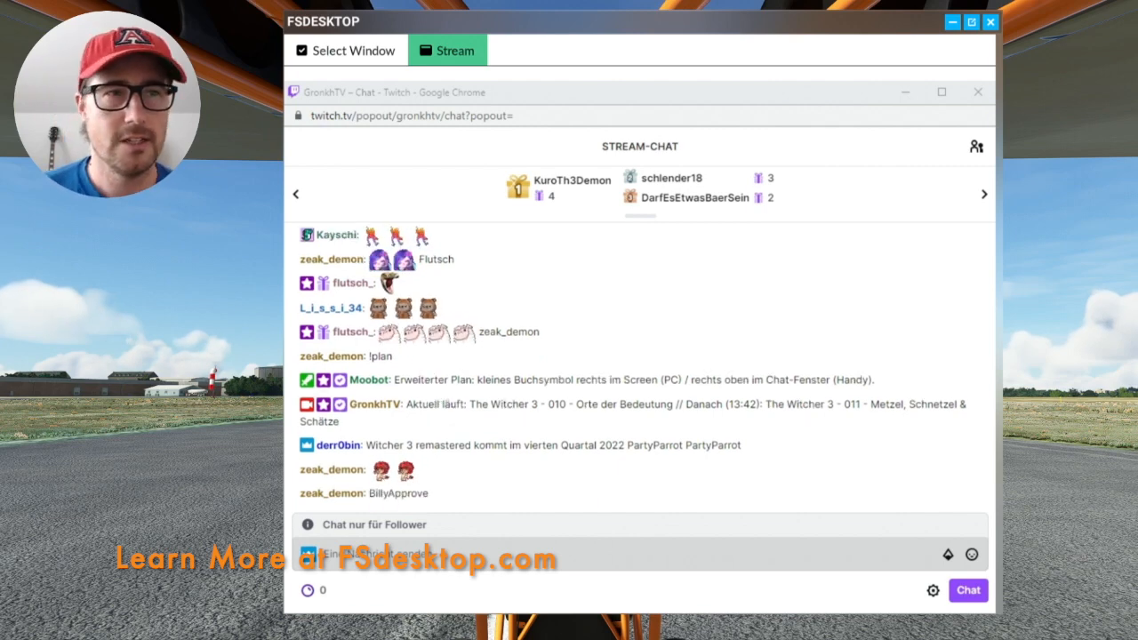
pyautogui.click(354, 50)
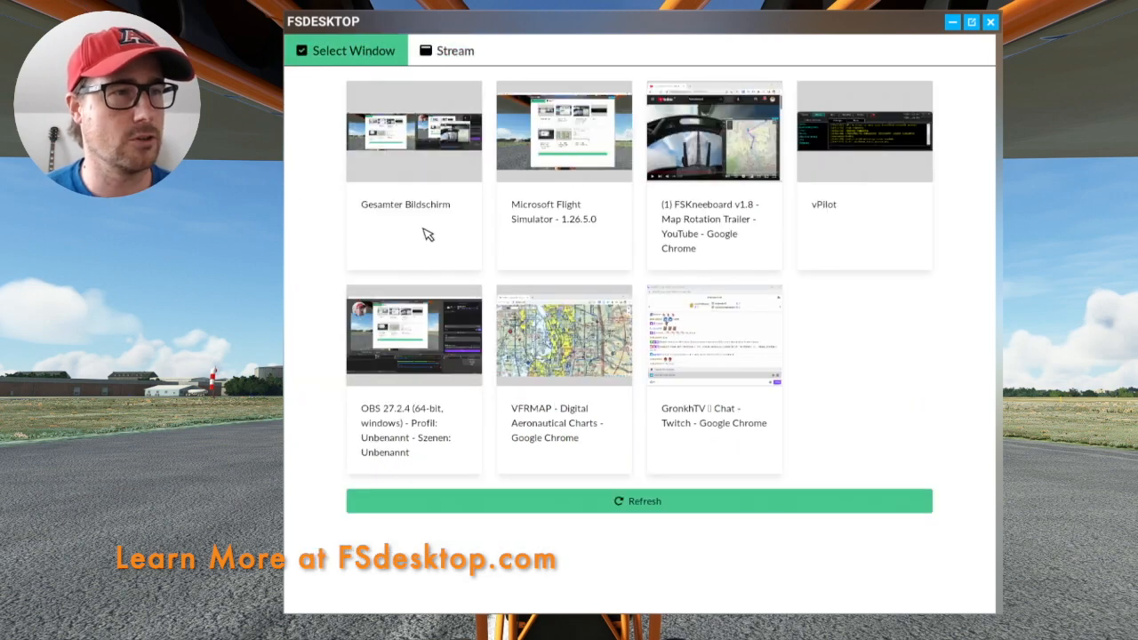
# Stream the Gesamter Bildschirm full desktop into the panel, then return to the window list
pyautogui.click(448, 50)
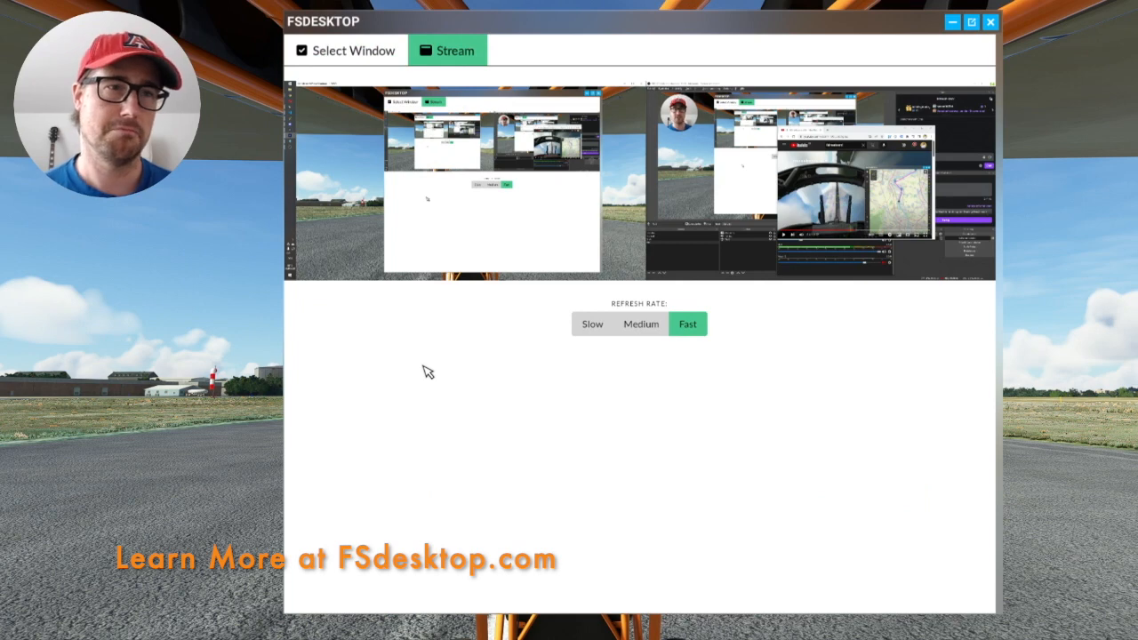
pyautogui.moveTo(619, 304)
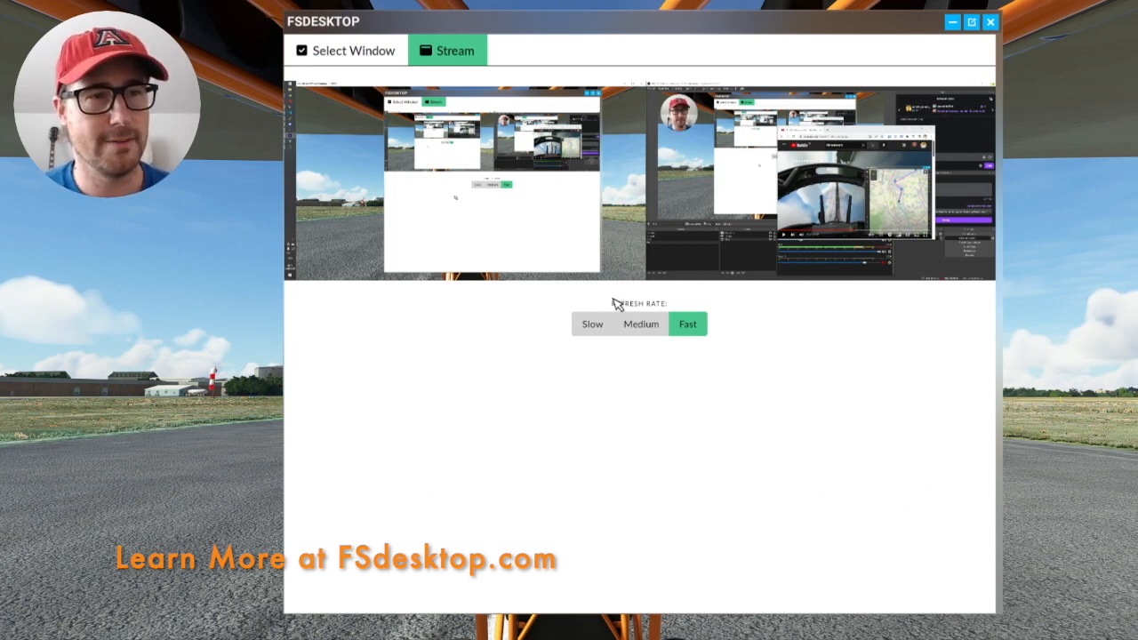
pyautogui.moveTo(701, 258)
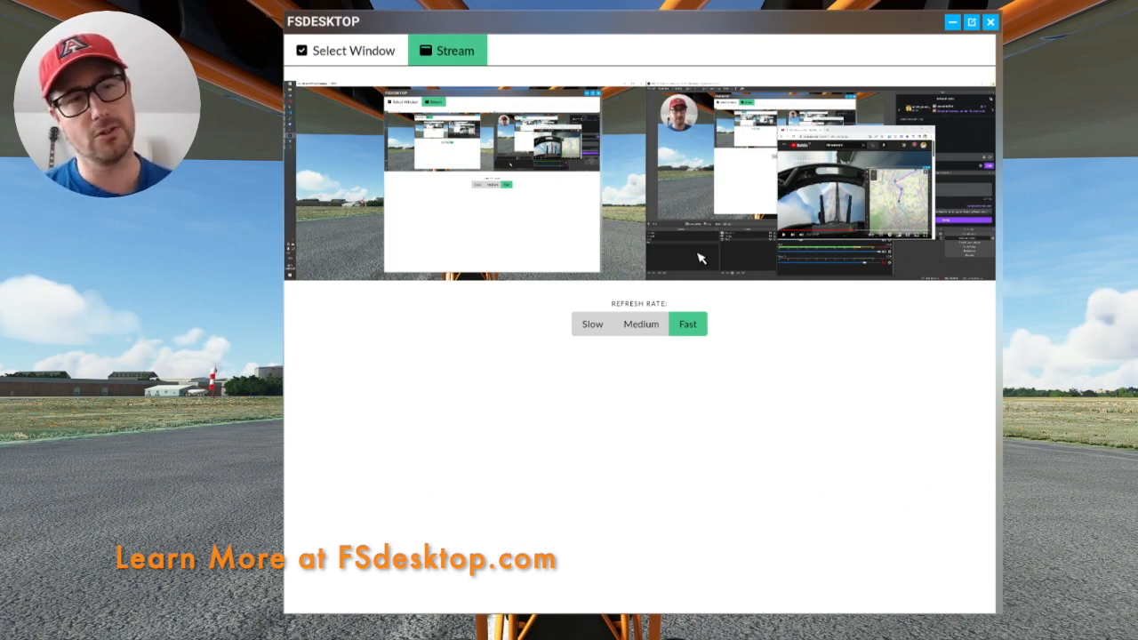
pyautogui.moveTo(594, 323)
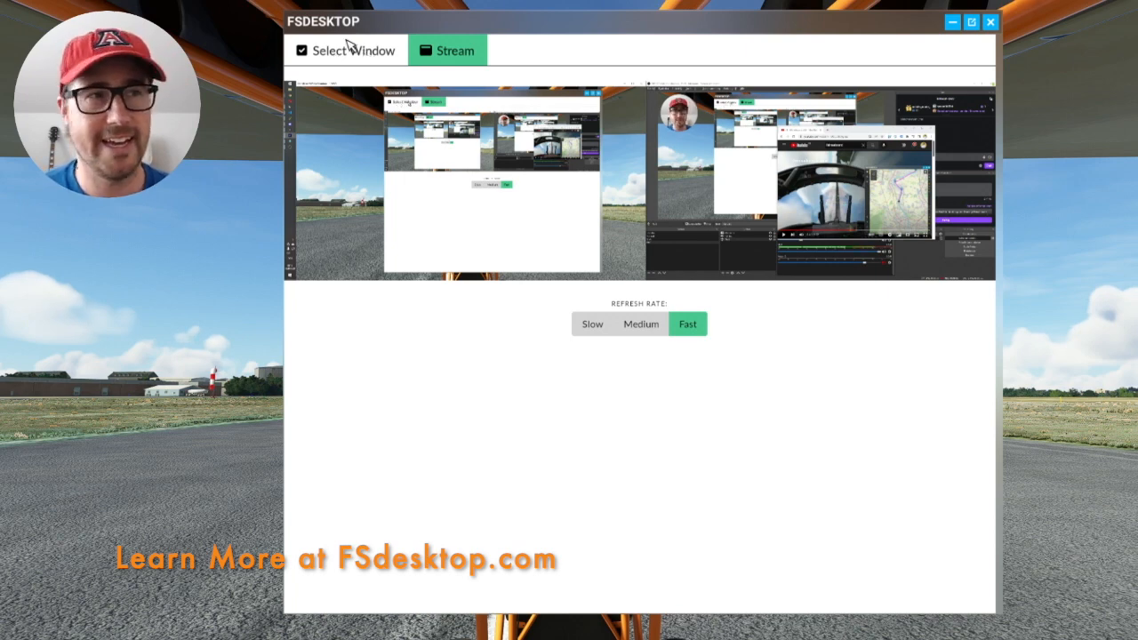
pyautogui.click(345, 50)
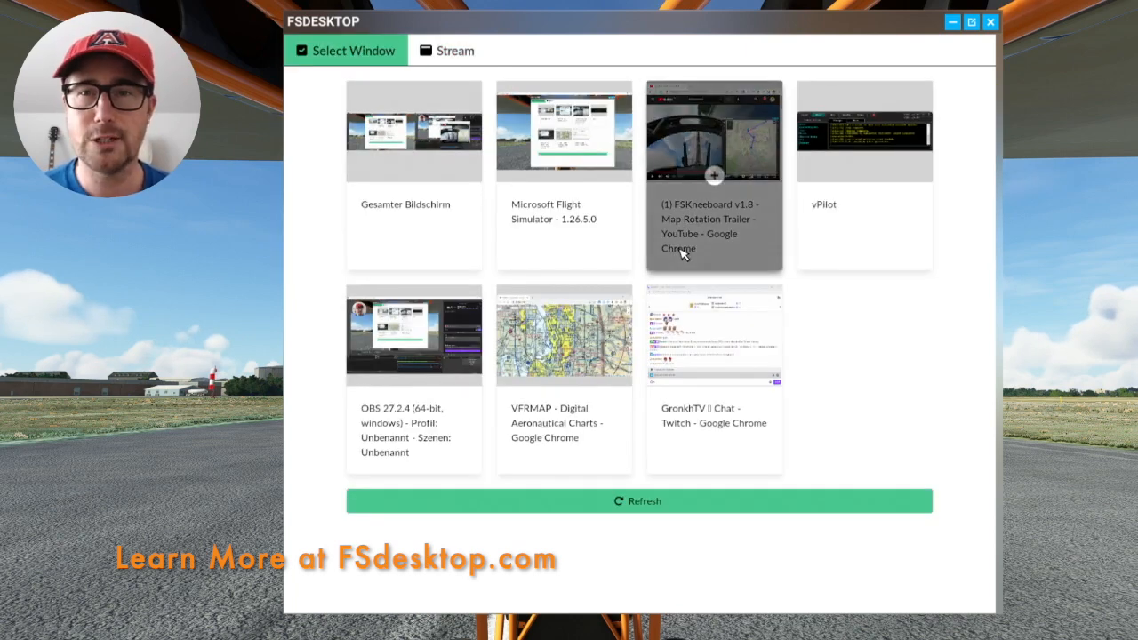
pyautogui.moveTo(893, 388)
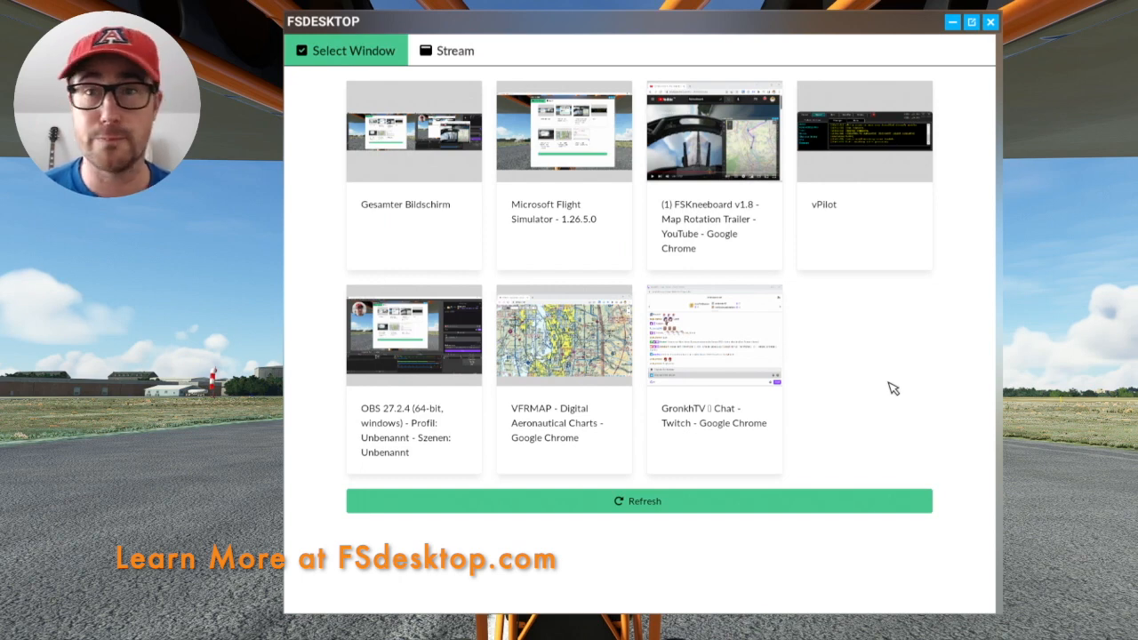